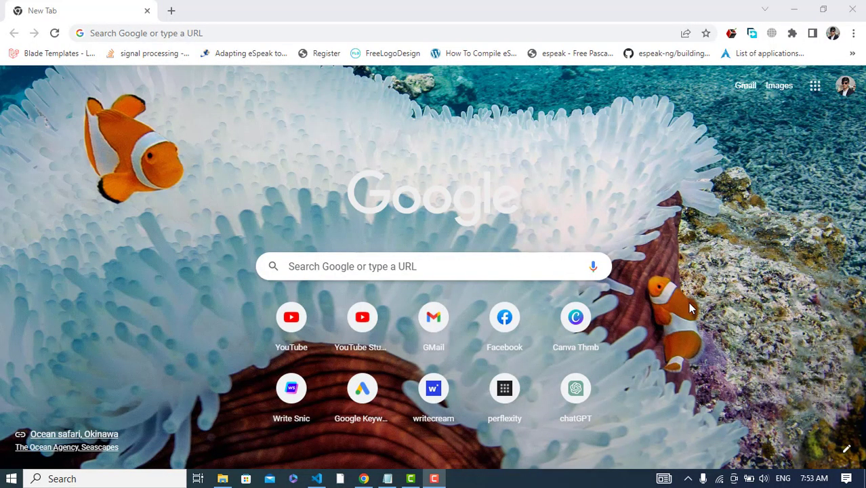
Search for Tailwind and open the tailwindcss.com installation docs.
{"action": "left_click", "coordinate": [145, 32]}
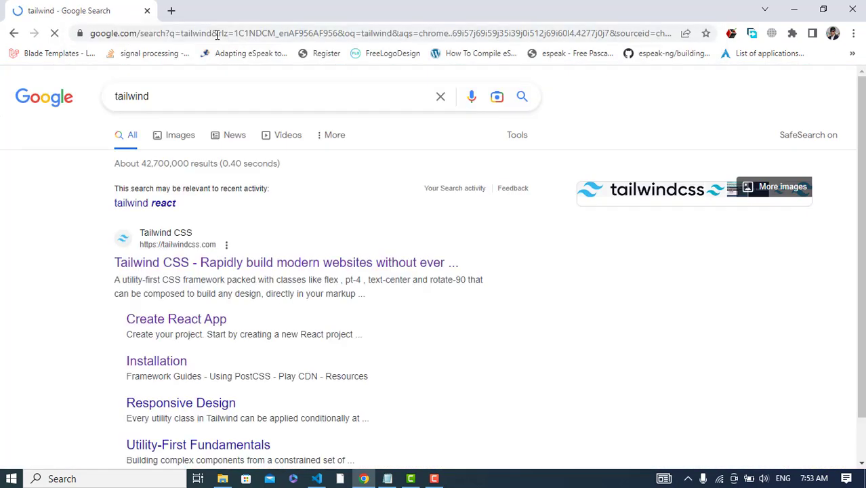
{"action": "left_click", "coordinate": [285, 262]}
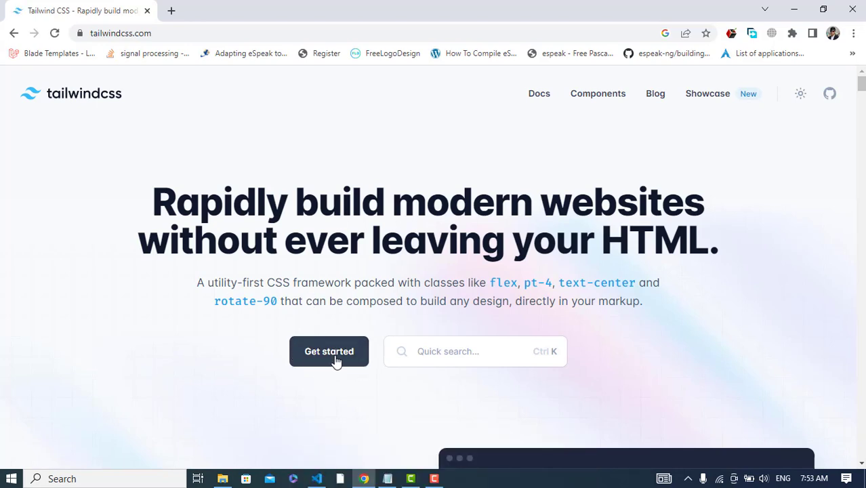
{"action": "left_click", "coordinate": [329, 351]}
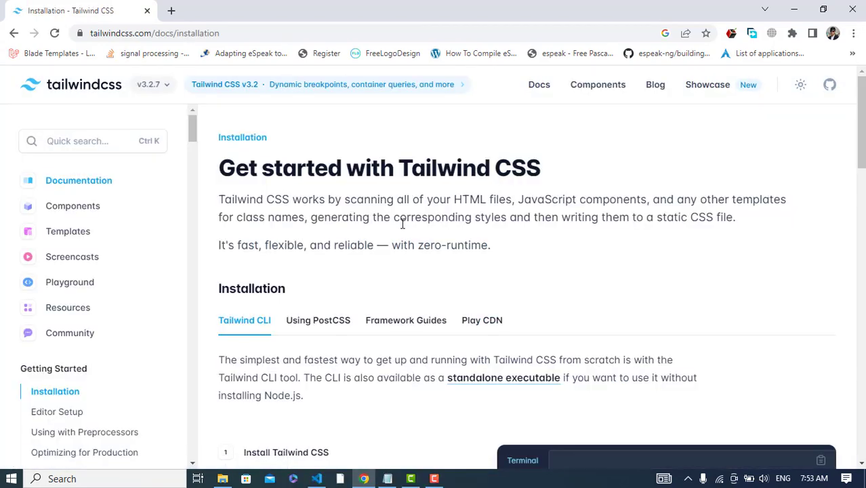
{"action": "scroll", "scroll_direction": "down", "scroll_amount": 3}
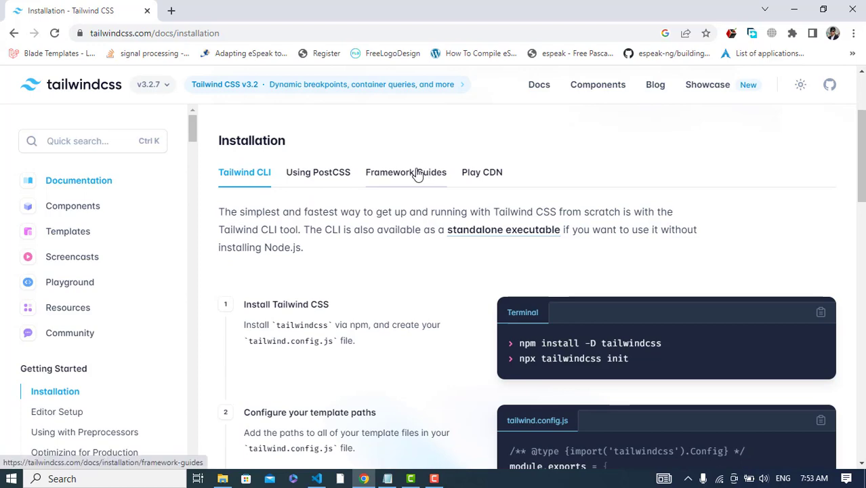
Open the Create React App framework guide and select its create-react-app command.
{"action": "left_click", "coordinate": [406, 171]}
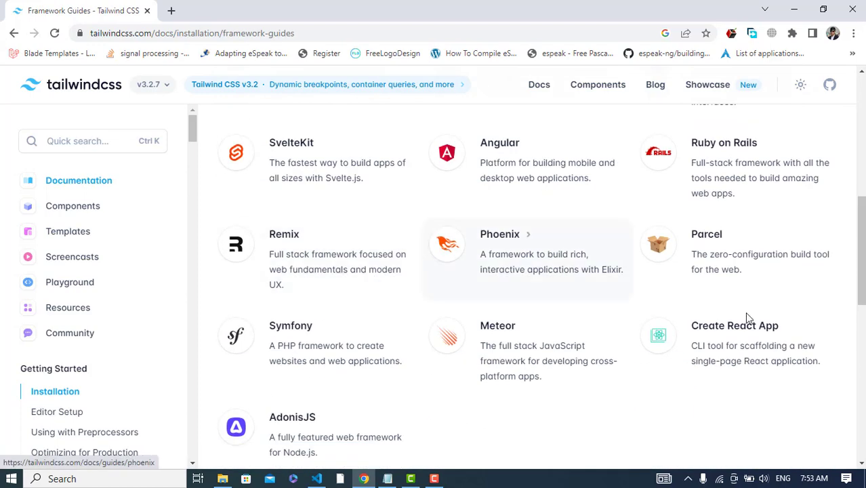
{"action": "left_click", "coordinate": [735, 326]}
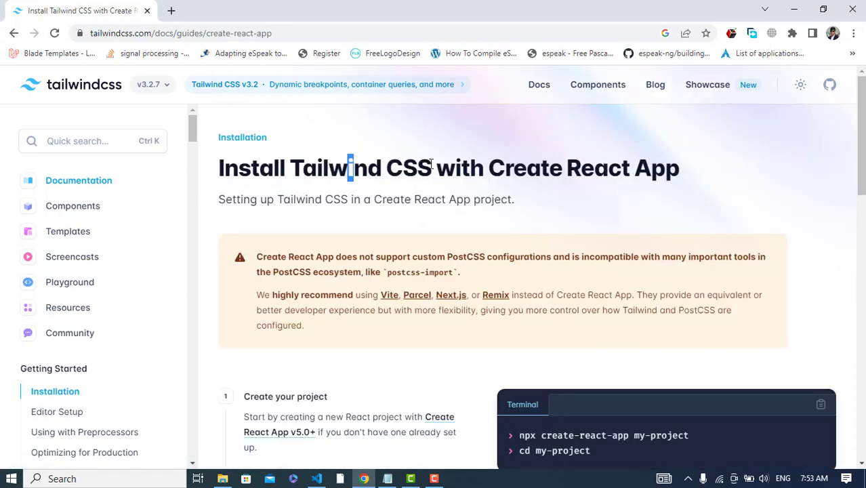
{"action": "scroll", "scroll_direction": "down", "scroll_amount": 3}
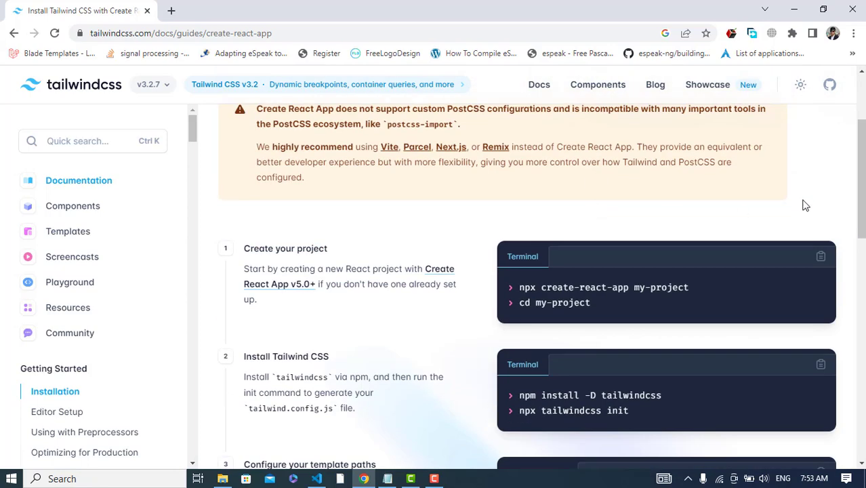
{"action": "scroll", "scroll_direction": "down", "scroll_amount": 3}
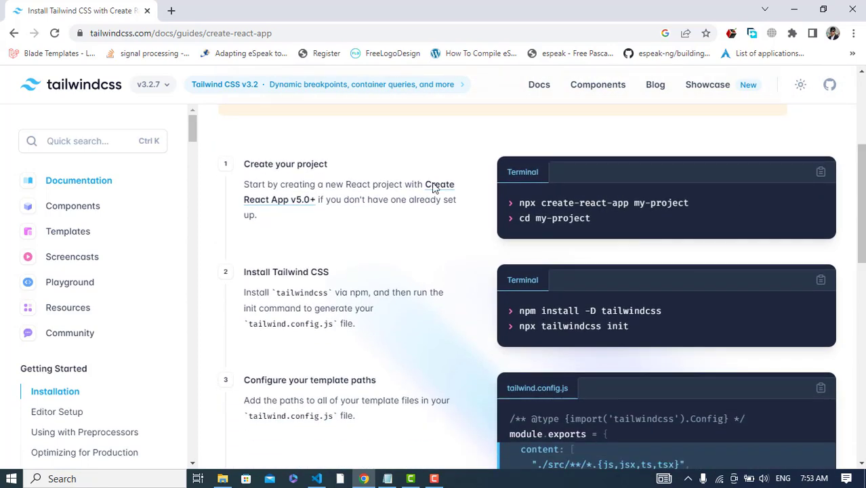
{"action": "left_click_drag", "start_coordinate": [519, 203], "coordinate": [590, 218]}
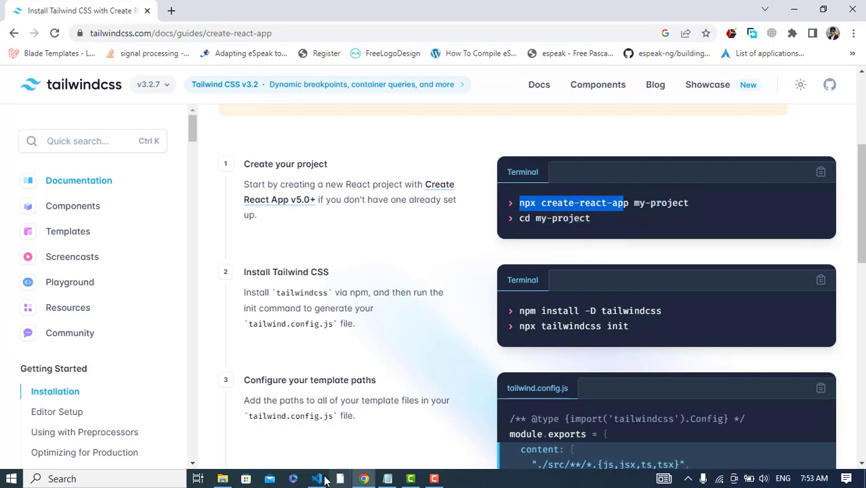
Run npm install in the React project's VS Code terminal.
{"action": "left_click", "coordinate": [317, 479]}
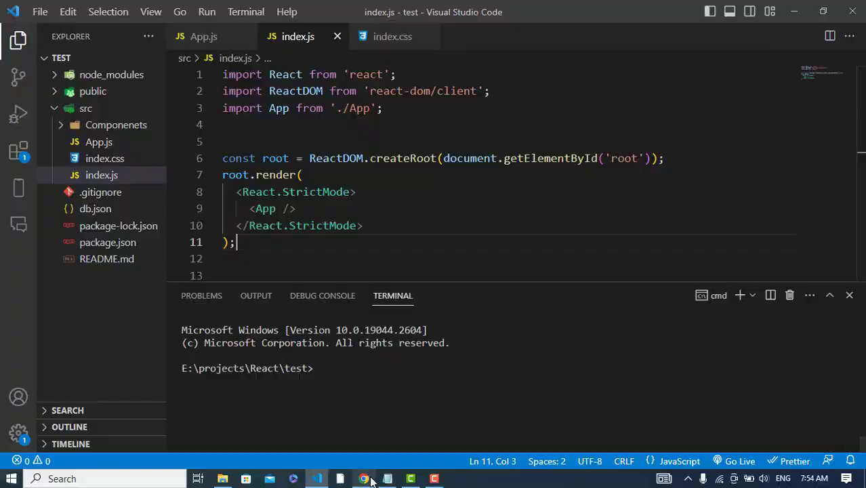
{"action": "left_click", "coordinate": [364, 479]}
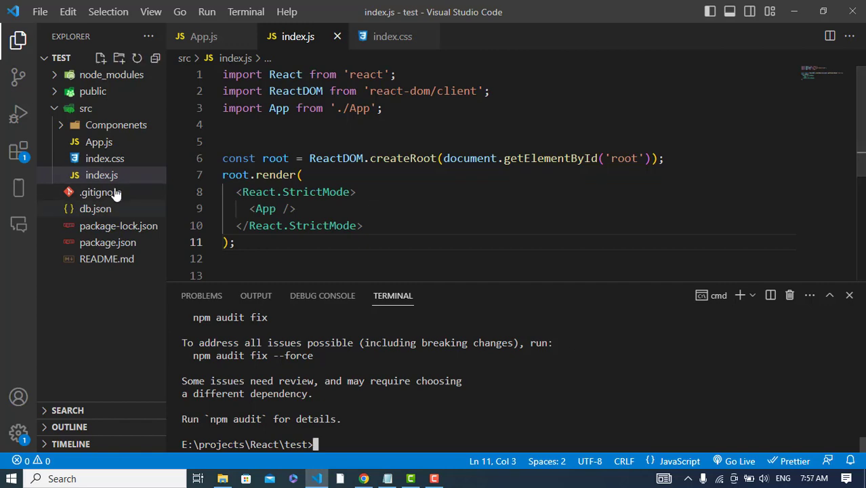
Check tailwindcss under devDependencies in package.json, then run 'npx tailwindcss init'.
{"action": "left_click", "coordinate": [108, 242]}
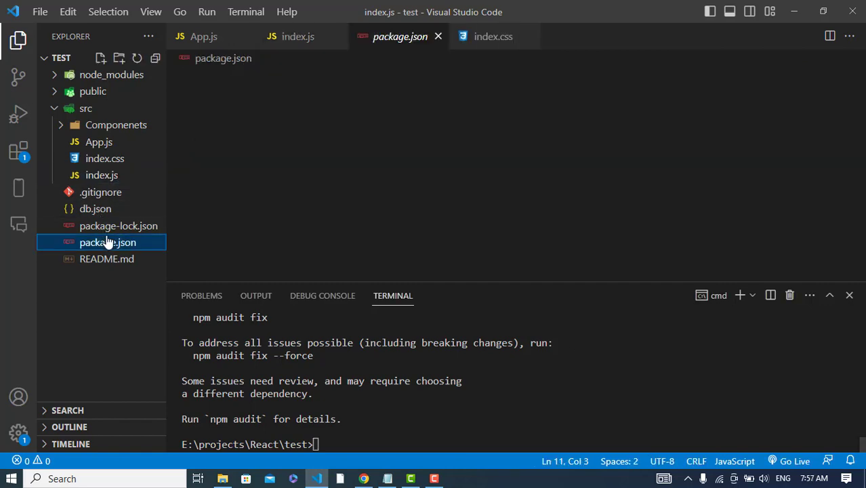
{"action": "double_click", "coordinate": [308, 240]}
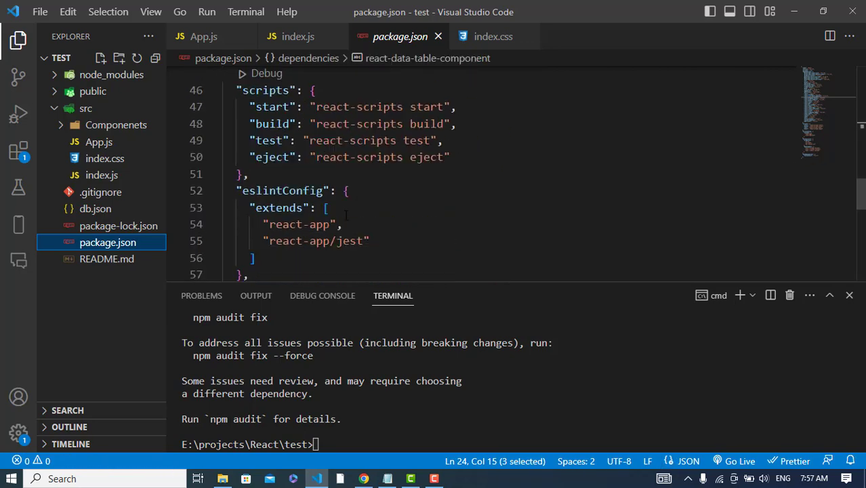
{"action": "scroll", "scroll_direction": "down", "scroll_amount": 3}
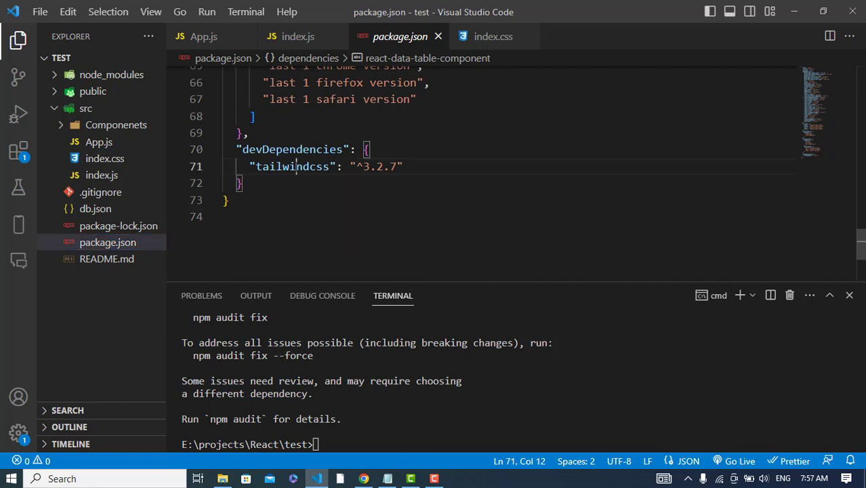
{"action": "double_click", "coordinate": [292, 166]}
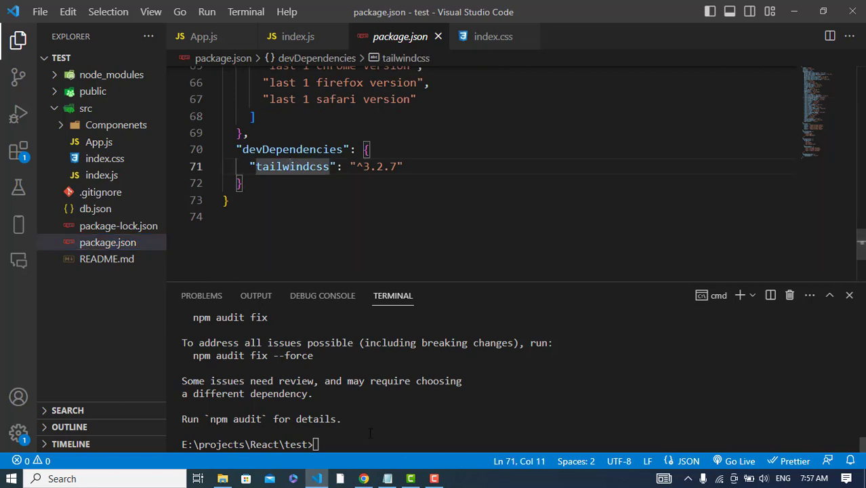
{"action": "left_click", "coordinate": [364, 479]}
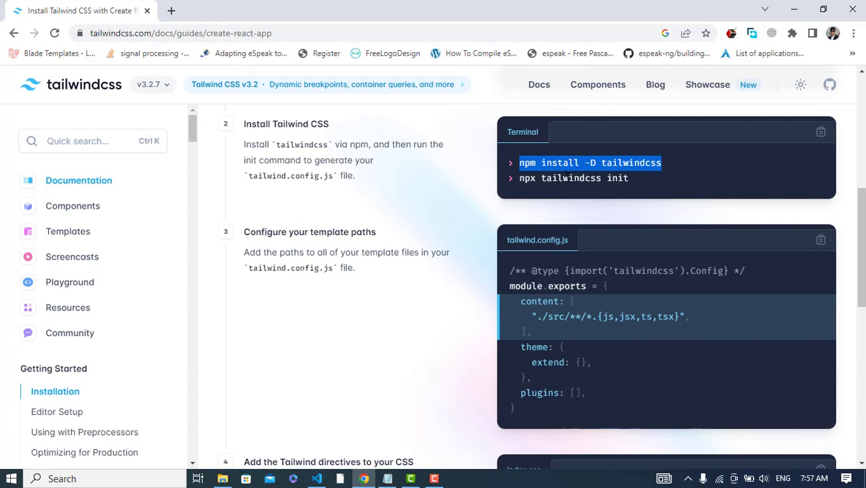
{"action": "left_click", "coordinate": [574, 177]}
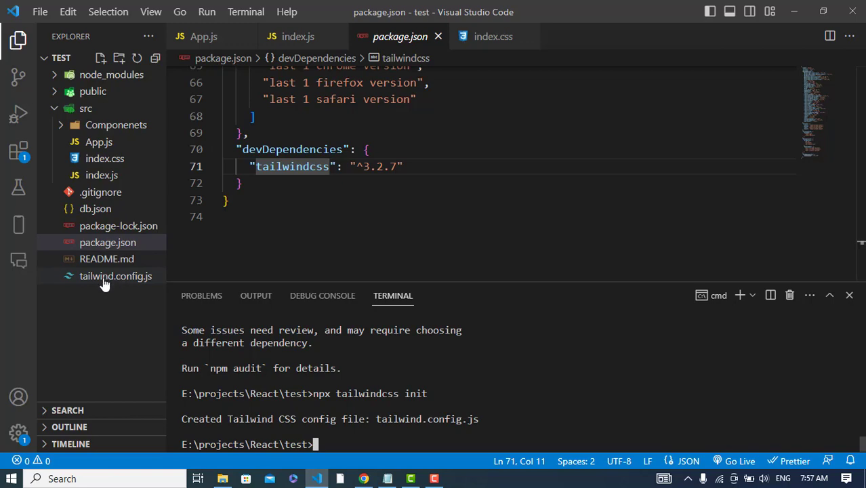
{"action": "left_click", "coordinate": [115, 276]}
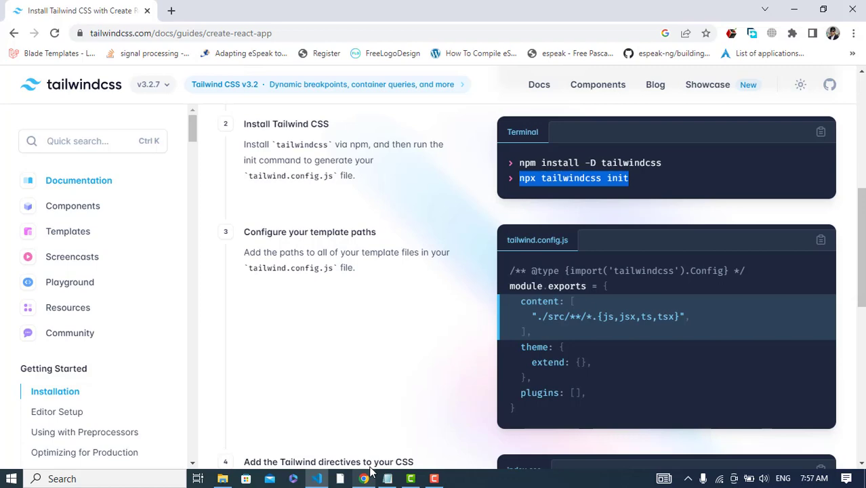
{"action": "scroll", "scroll_direction": "down", "scroll_amount": 3}
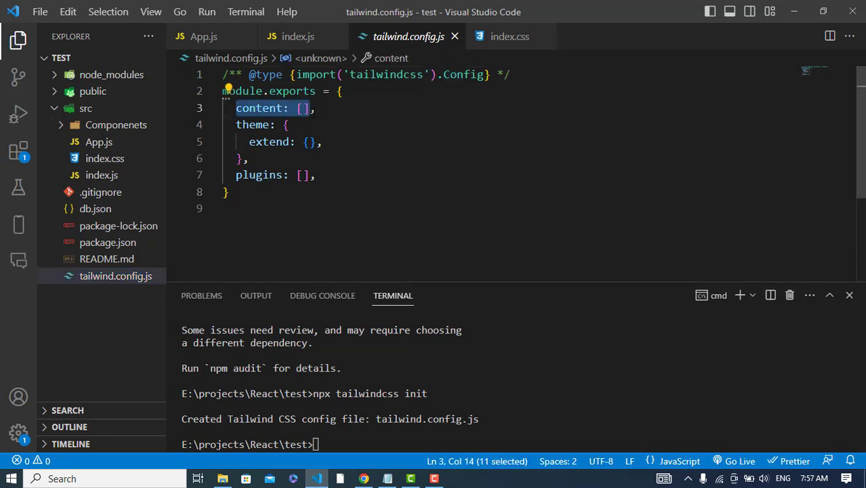
{"action": "type", "text": "\"./src/**/*.{js,jsx,ts,tsx}\","}
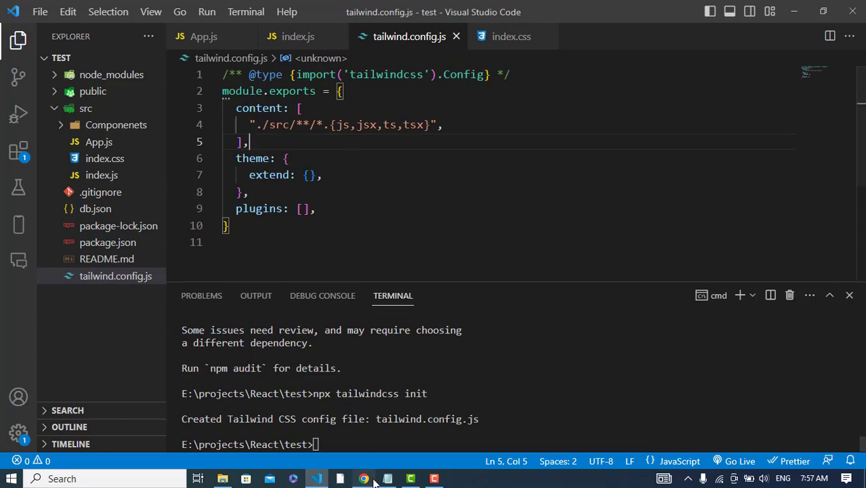
{"action": "left_click", "coordinate": [363, 479]}
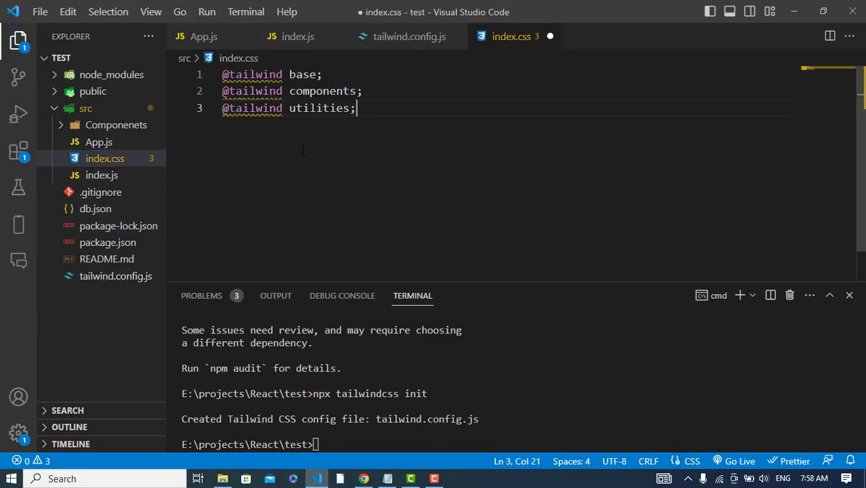
Save index.css and start the dev server with 'npm run start'.
{"action": "left_click", "coordinate": [363, 478]}
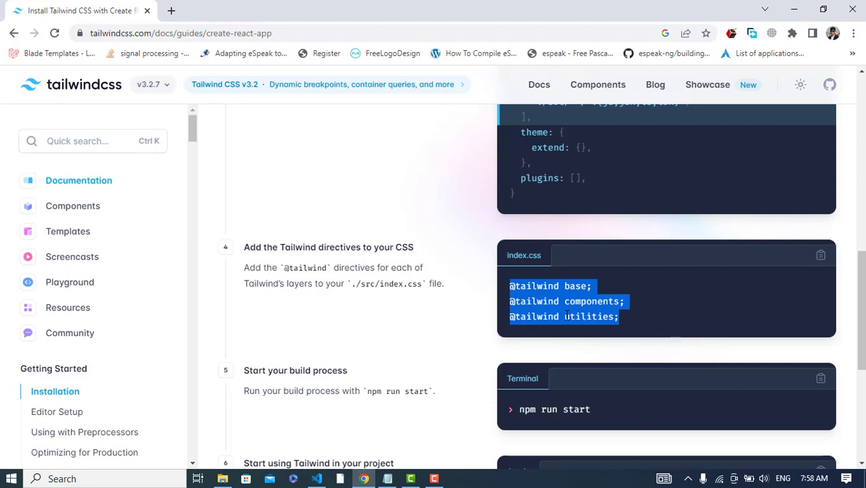
{"action": "scroll", "scroll_direction": "down", "scroll_amount": 3}
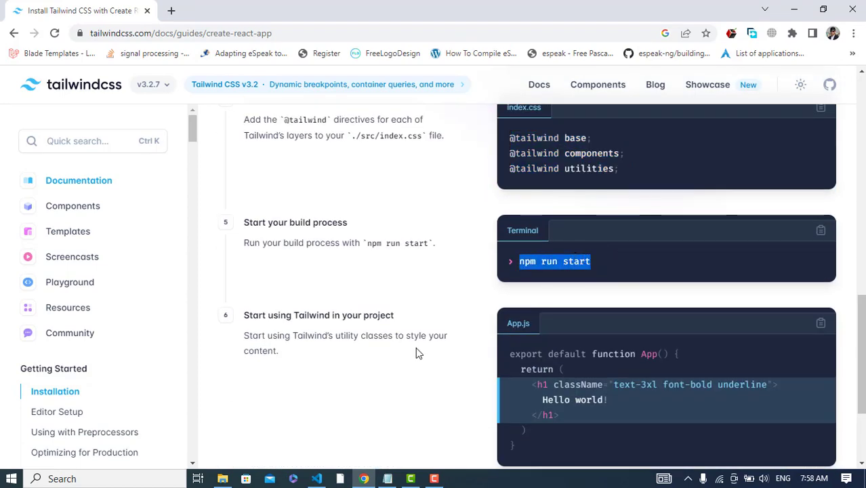
{"action": "left_click", "coordinate": [315, 478]}
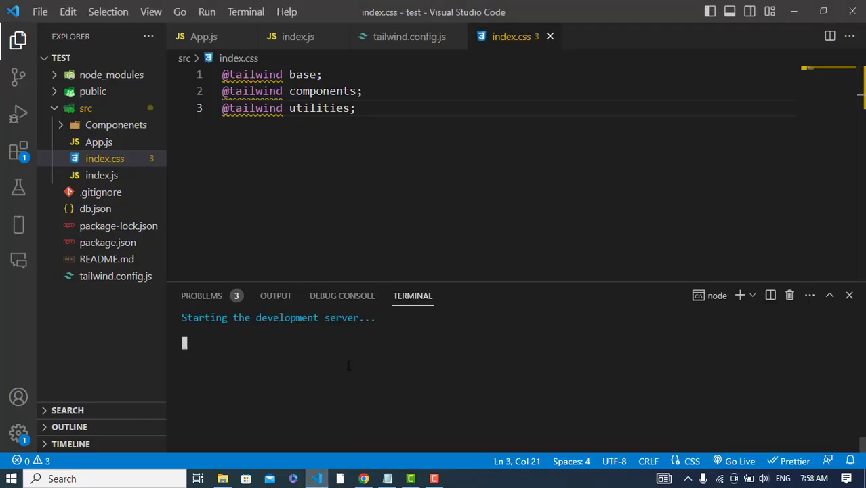
{"action": "left_click", "coordinate": [99, 141]}
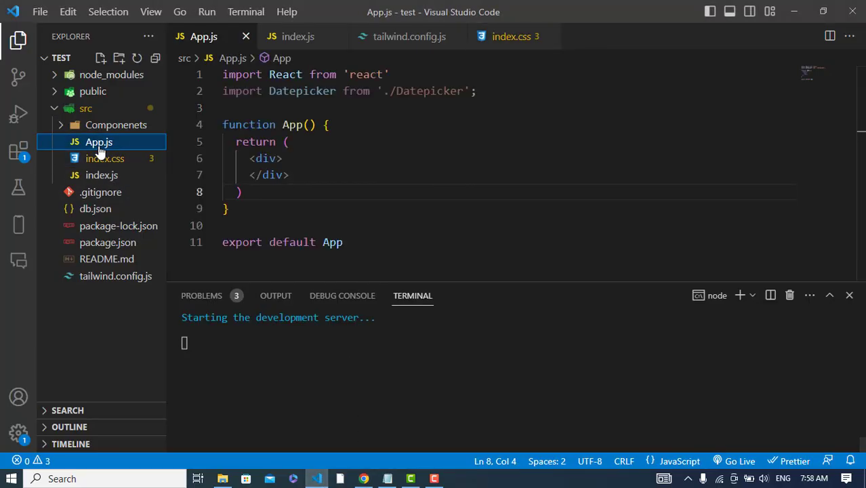
Add a 'Hello Tailwind css' h2 to App.js, drop the Datepicker import, and view localhost:3000.
{"action": "key", "text": "enter"}
{"action": "type", "text": "<h2></h2>"}
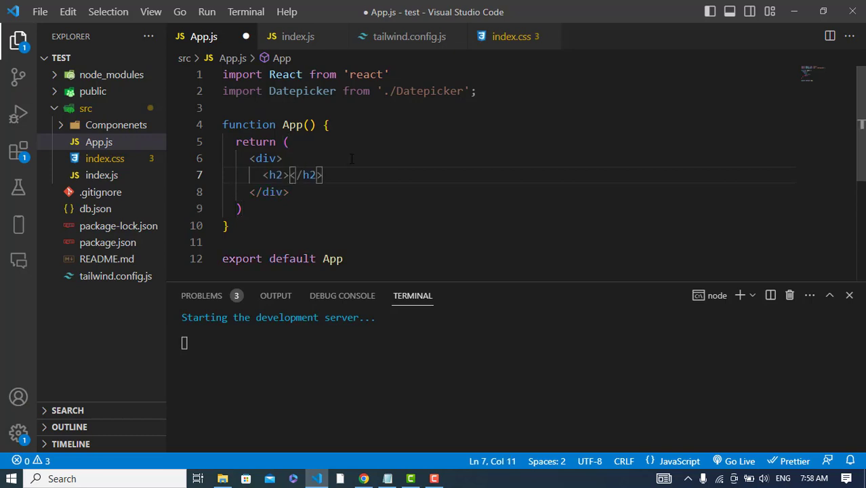
{"action": "type", "text": "Hello"}
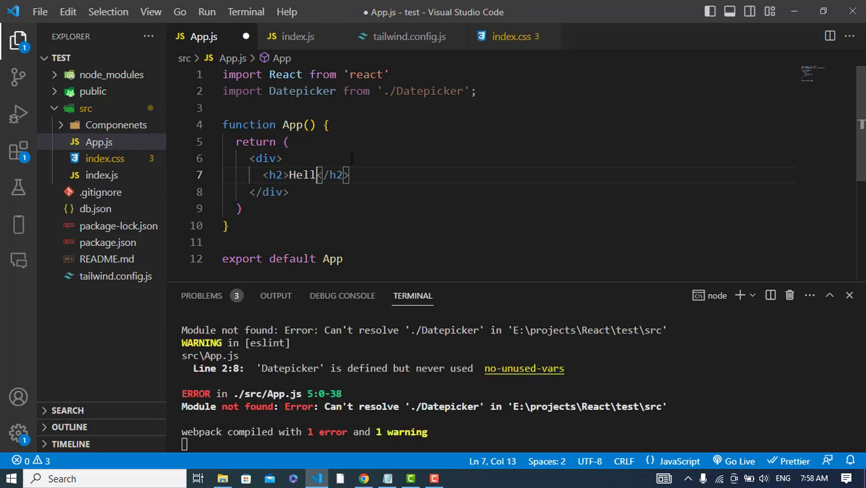
{"action": "type", "text": "Te"}
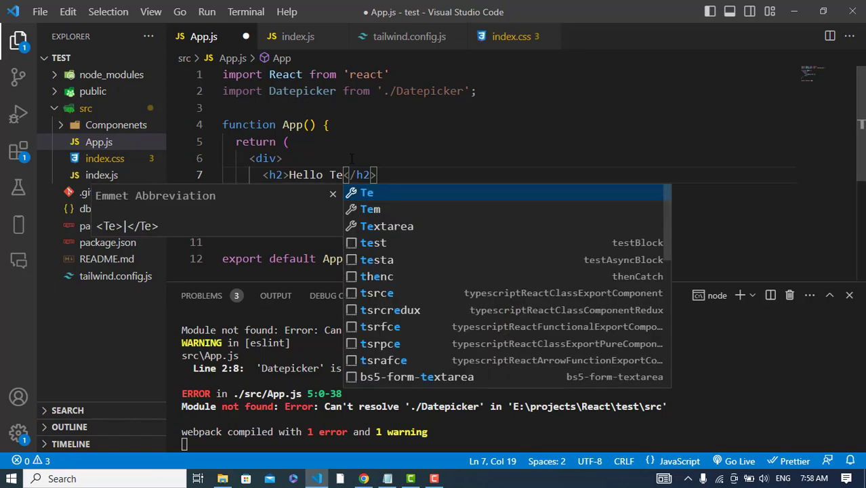
{"action": "type", "text": "ailwind"}
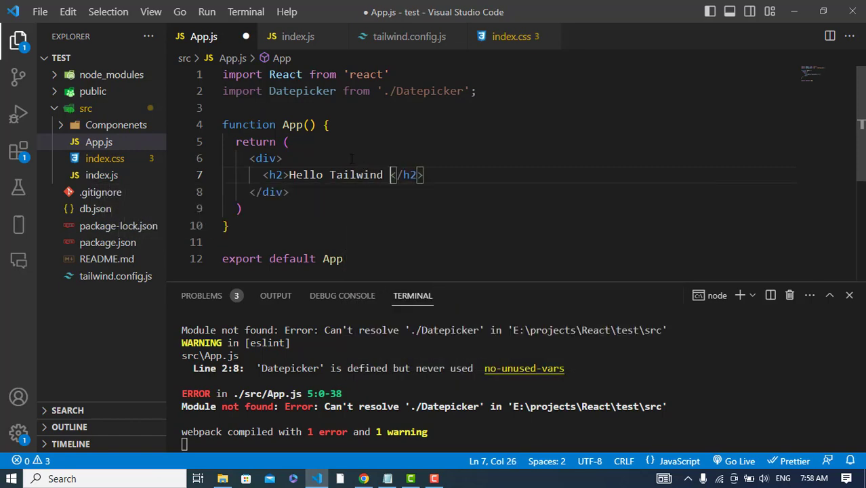
{"action": "type", "text": "css"}
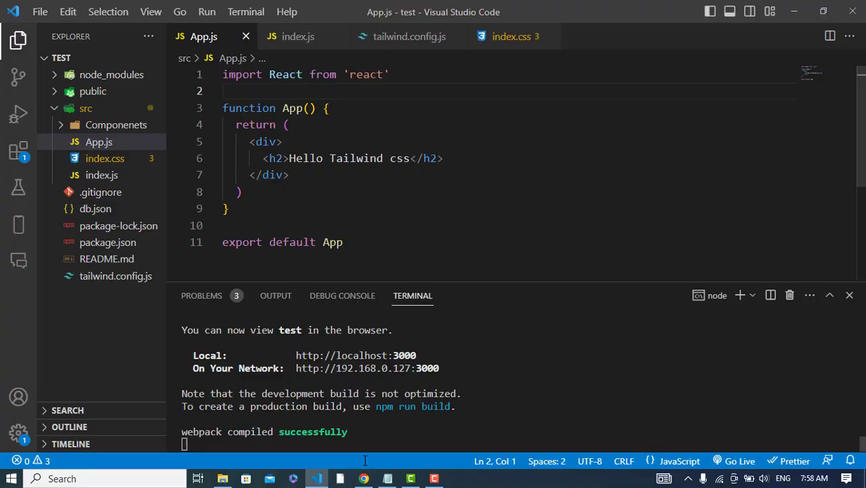
{"action": "left_click", "coordinate": [364, 479]}
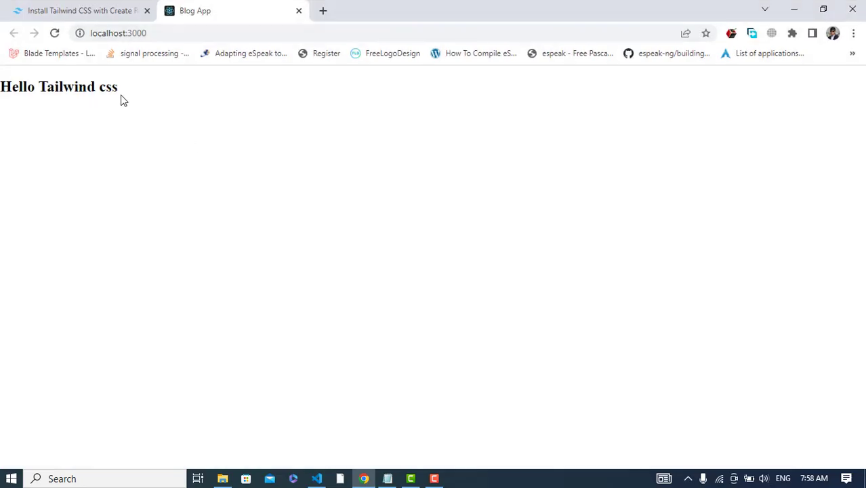
{"action": "mouse_move", "coordinate": [294, 318]}
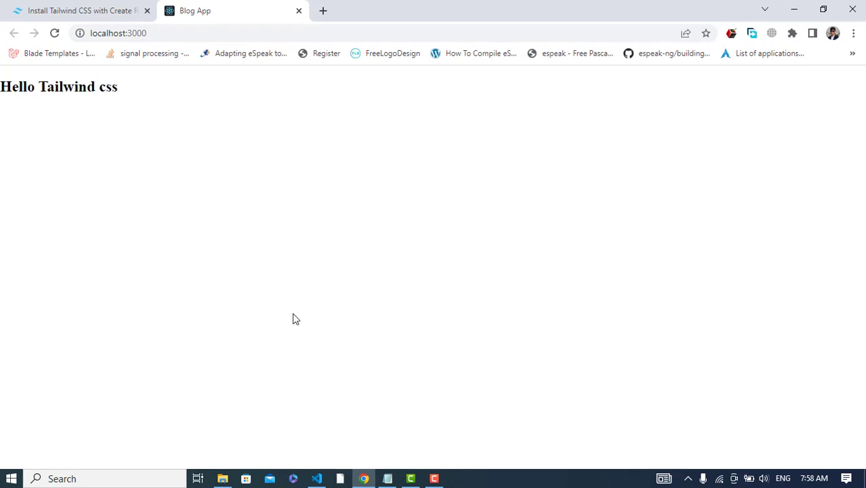
Add className 'text-red-300' to the App.js h2 and save.
{"action": "left_click", "coordinate": [317, 479]}
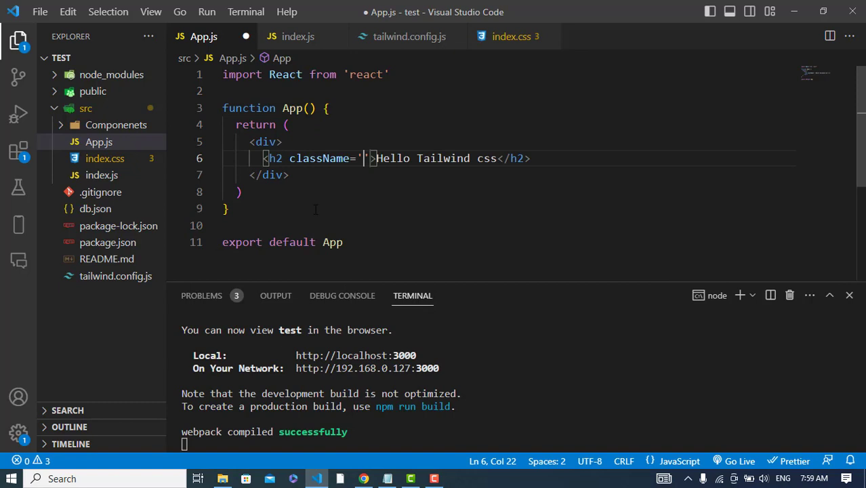
{"action": "type", "text": "text"}
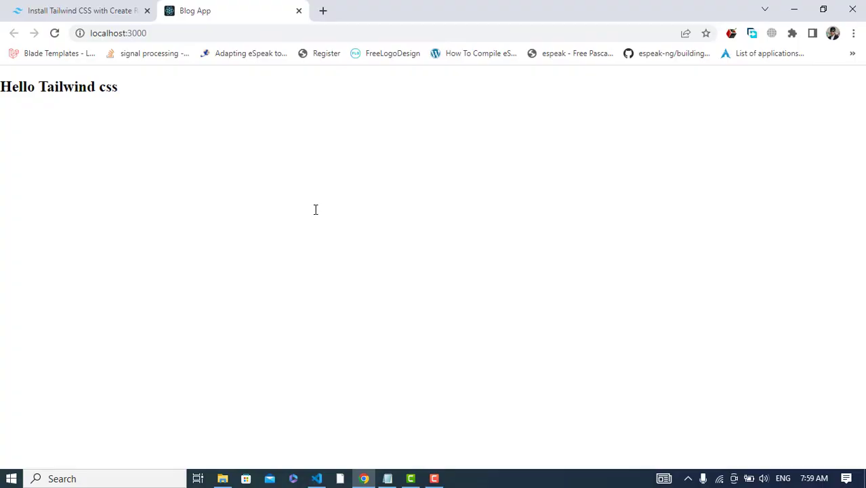
{"action": "double_click", "coordinate": [68, 87]}
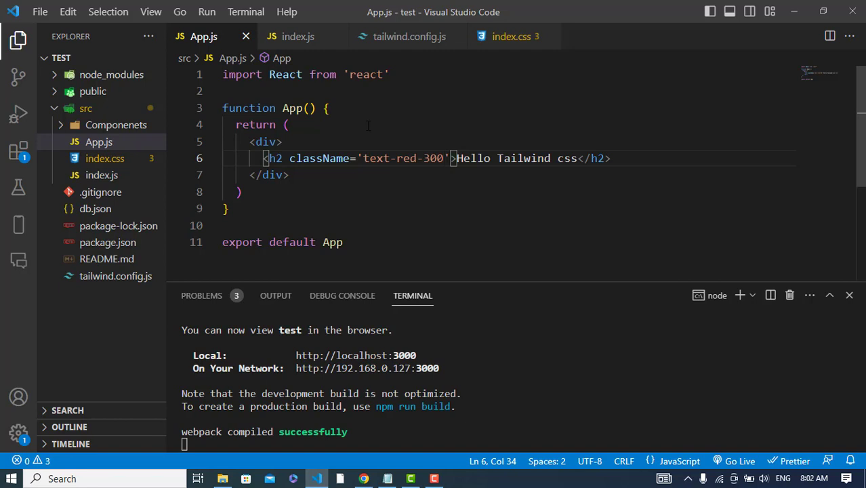
Add import './index.css' to index.js, save, and check the app in Chrome.
{"action": "left_click", "coordinate": [104, 158]}
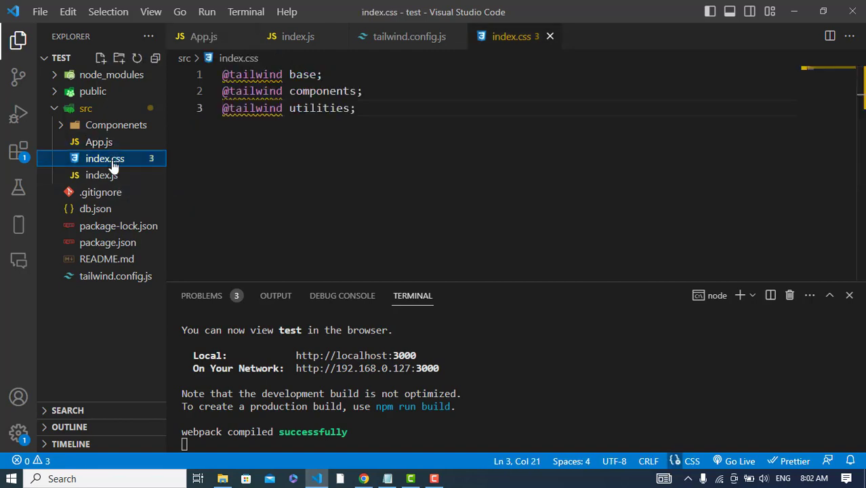
{"action": "left_click", "coordinate": [101, 175]}
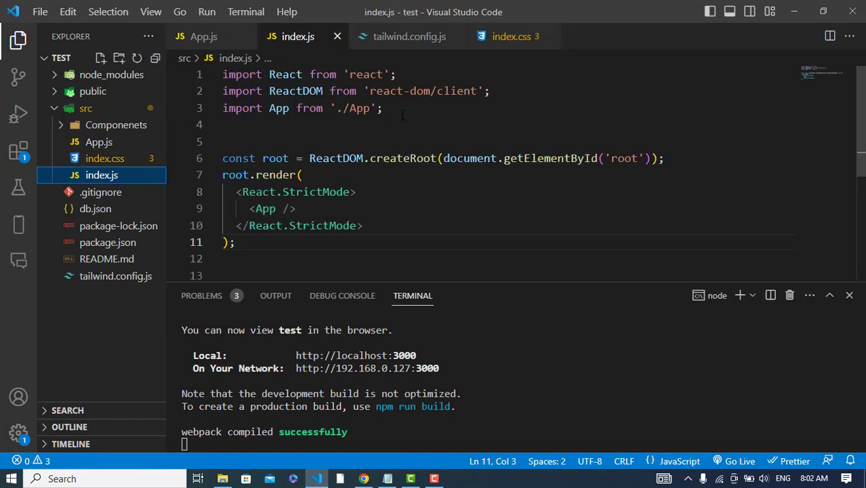
{"action": "type", "text": "impor"}
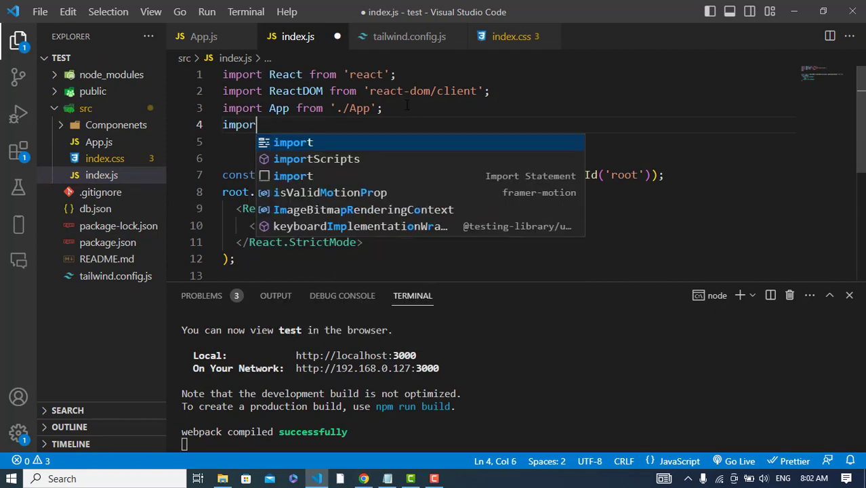
{"action": "type", "text": "'./"}
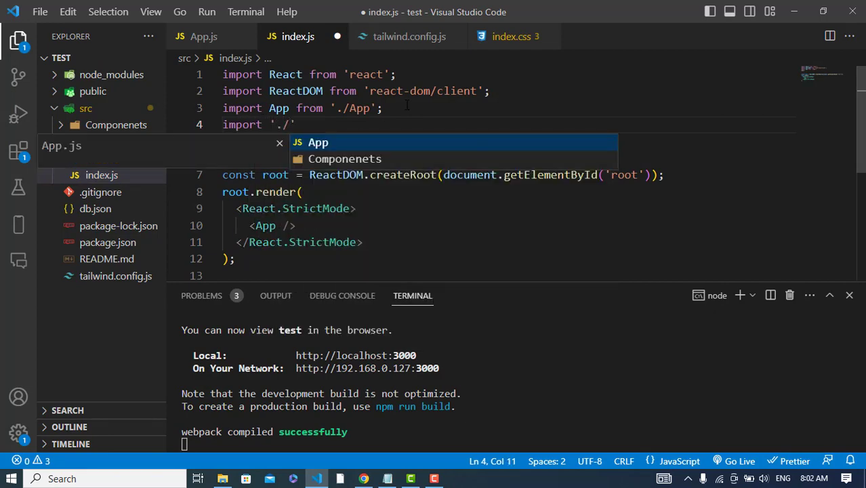
{"action": "type", "text": "index.css"}
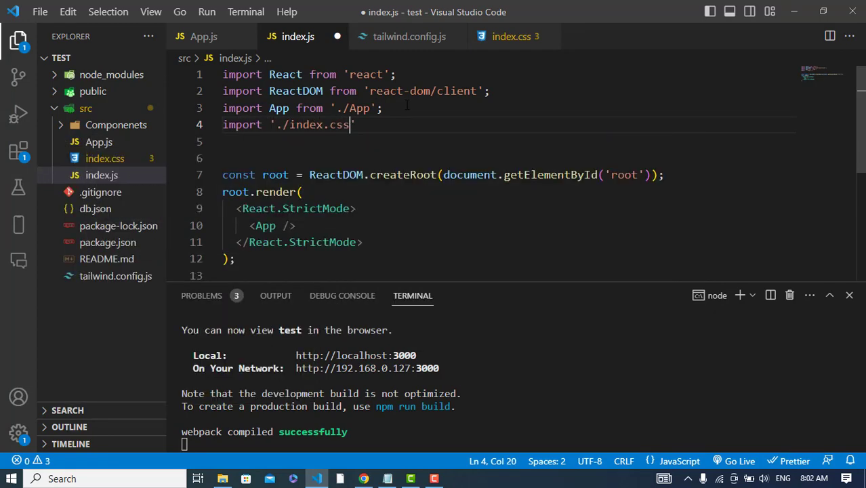
{"action": "key", "text": "ctrl+s"}
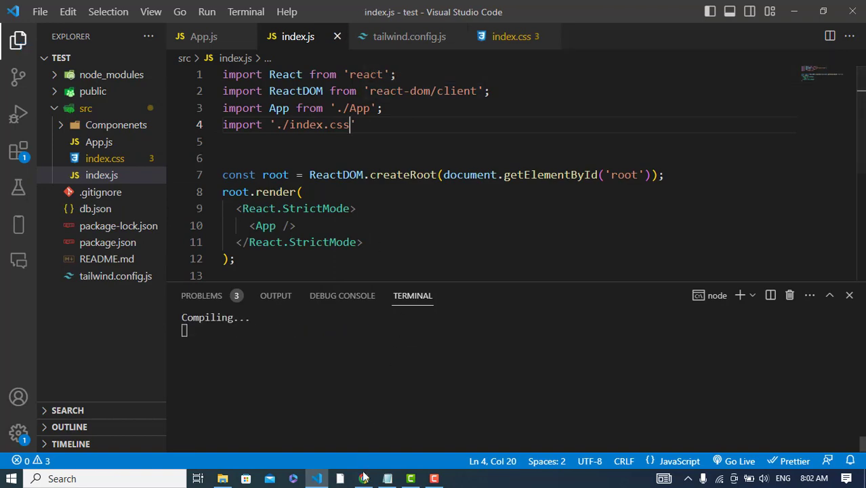
{"action": "left_click", "coordinate": [364, 478]}
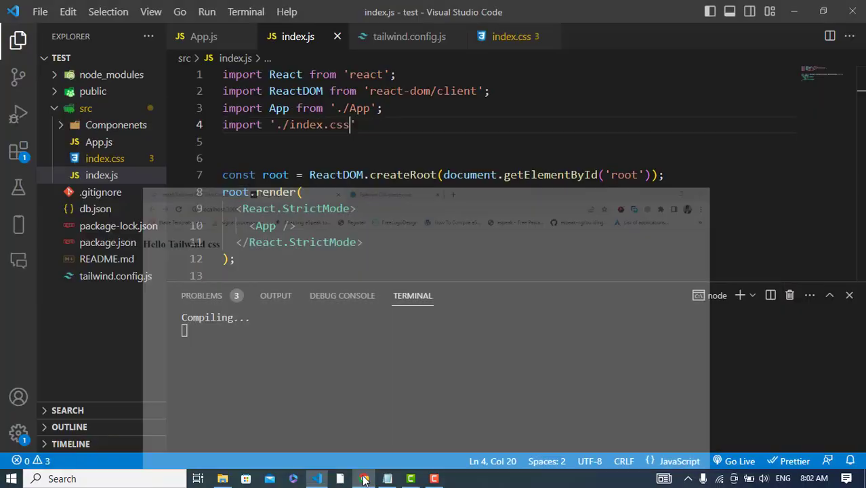
{"action": "left_click", "coordinate": [364, 478]}
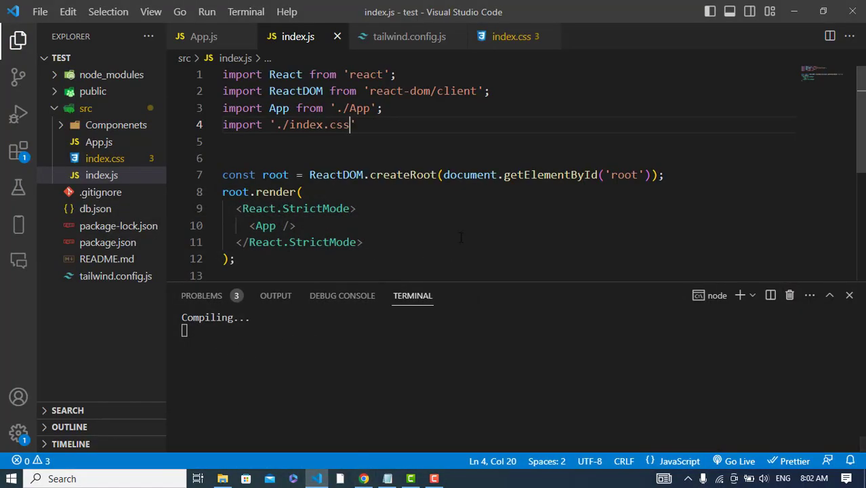
{"action": "left_click", "coordinate": [512, 36]}
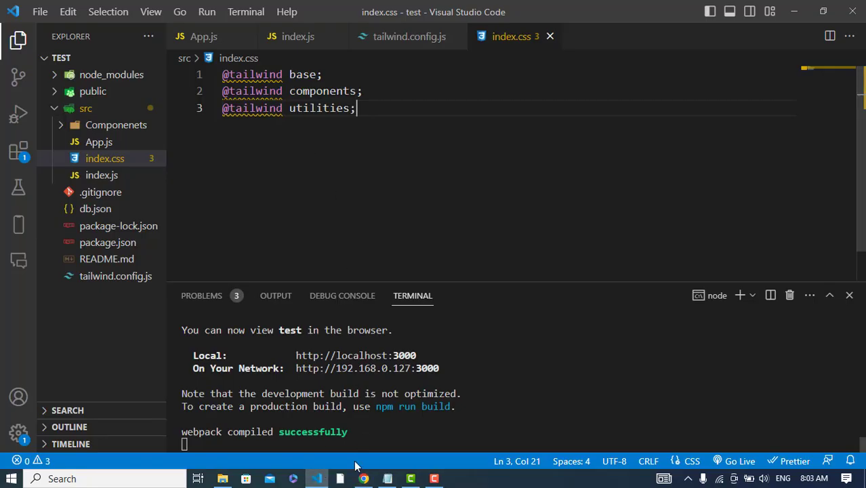
Review the Tailwind guide, return to the code, then view the styled headings at localhost:3000.
{"action": "left_click", "coordinate": [363, 478]}
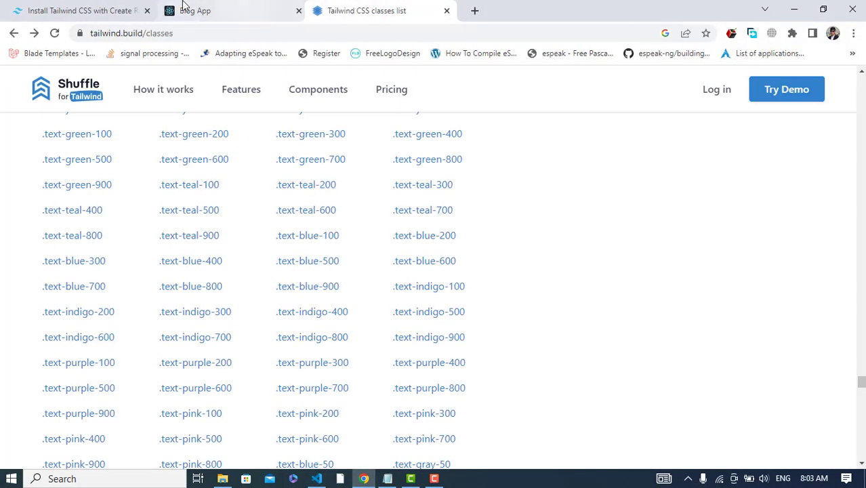
{"action": "left_click", "coordinate": [78, 10]}
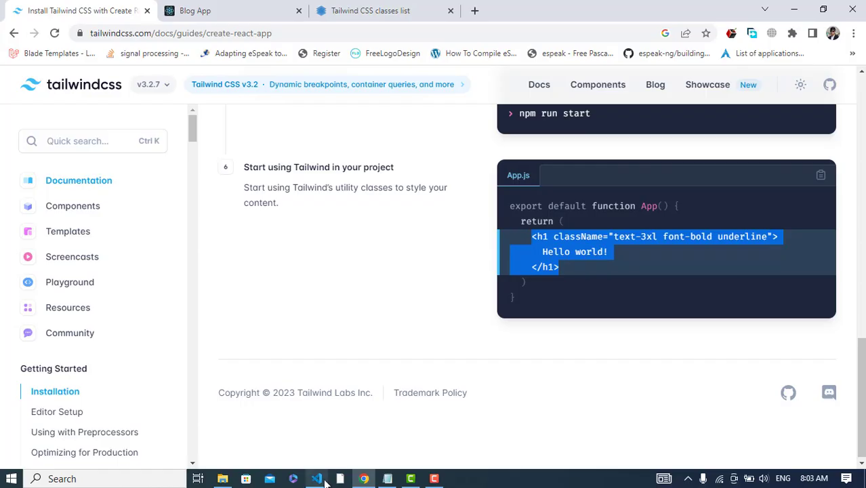
{"action": "left_click", "coordinate": [316, 478]}
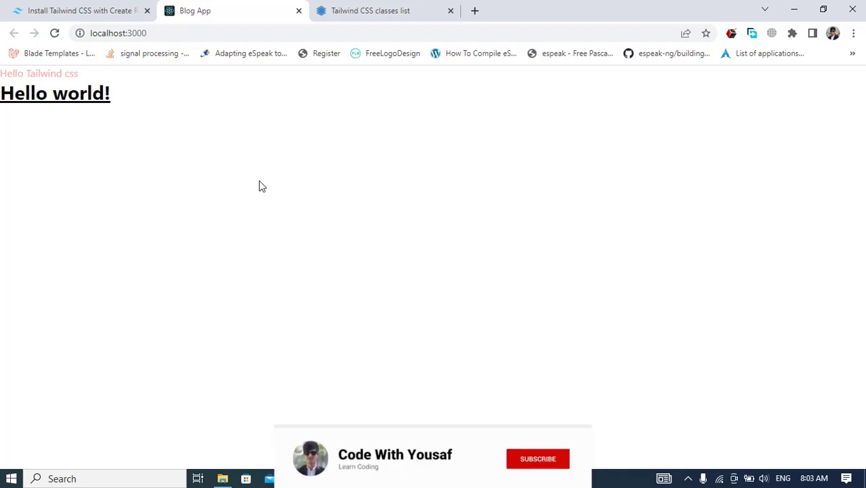
{"action": "left_click", "coordinate": [538, 459]}
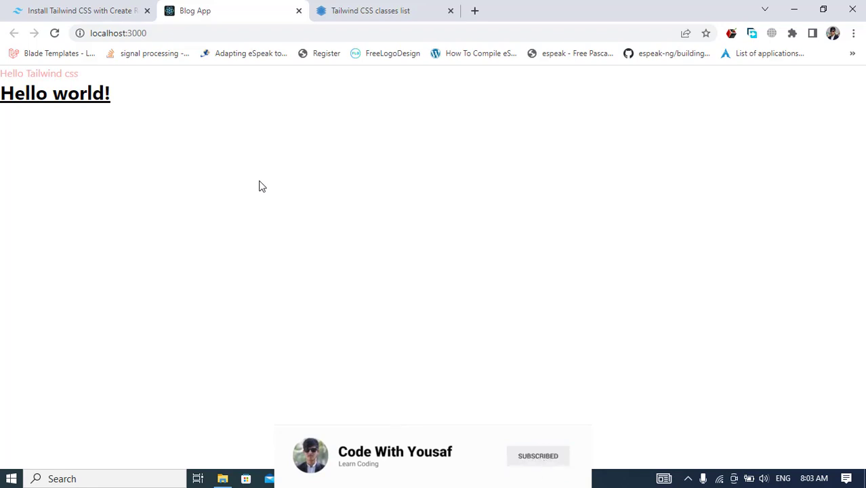